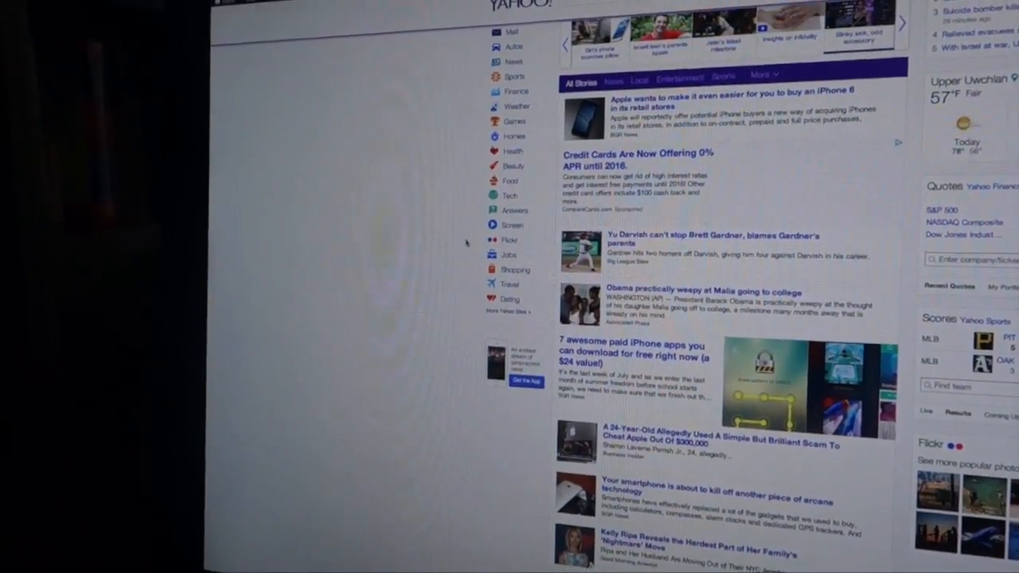
pyautogui.scroll(-3)
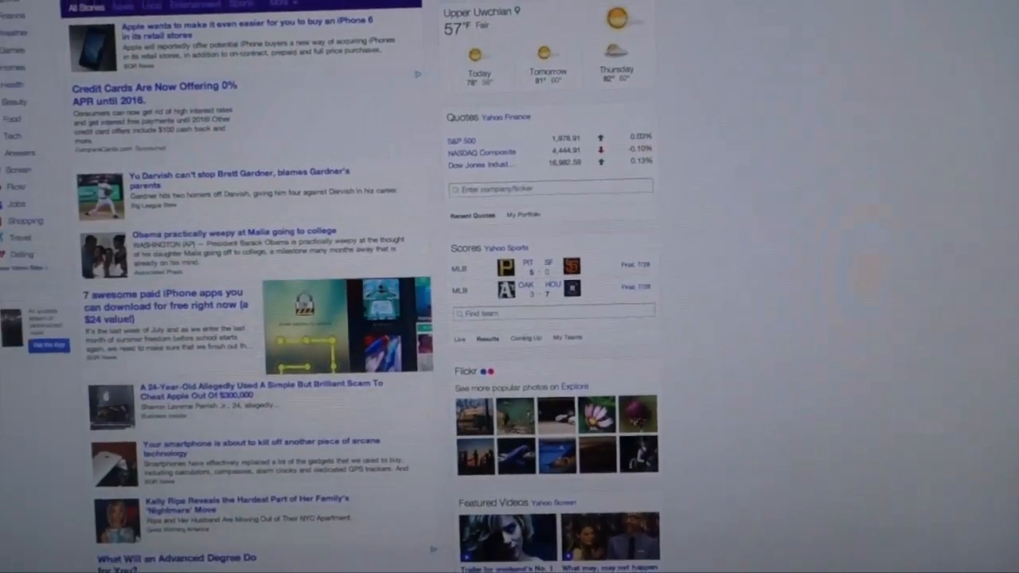
pyautogui.scroll(-3)
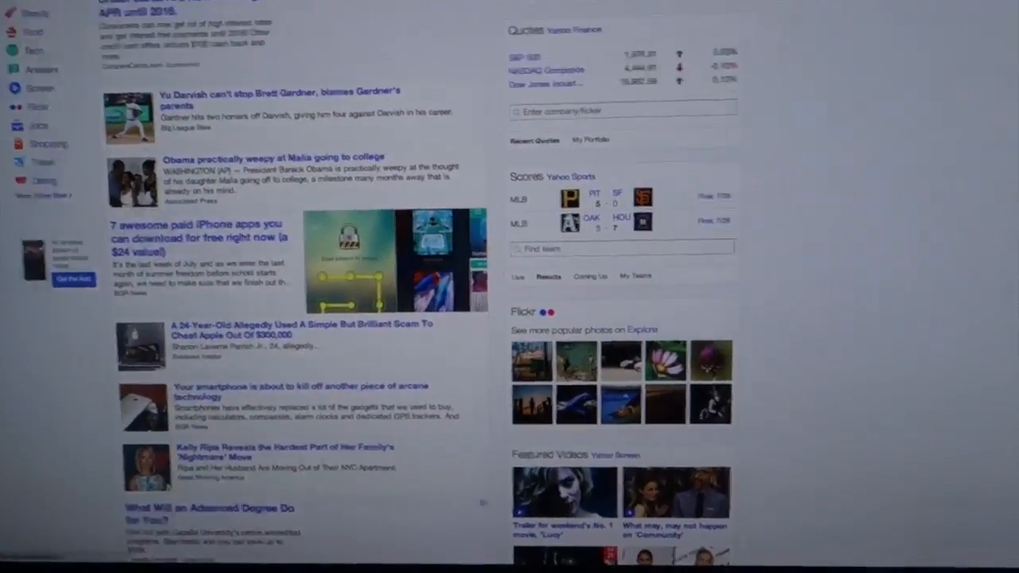
pyautogui.scroll(-3)
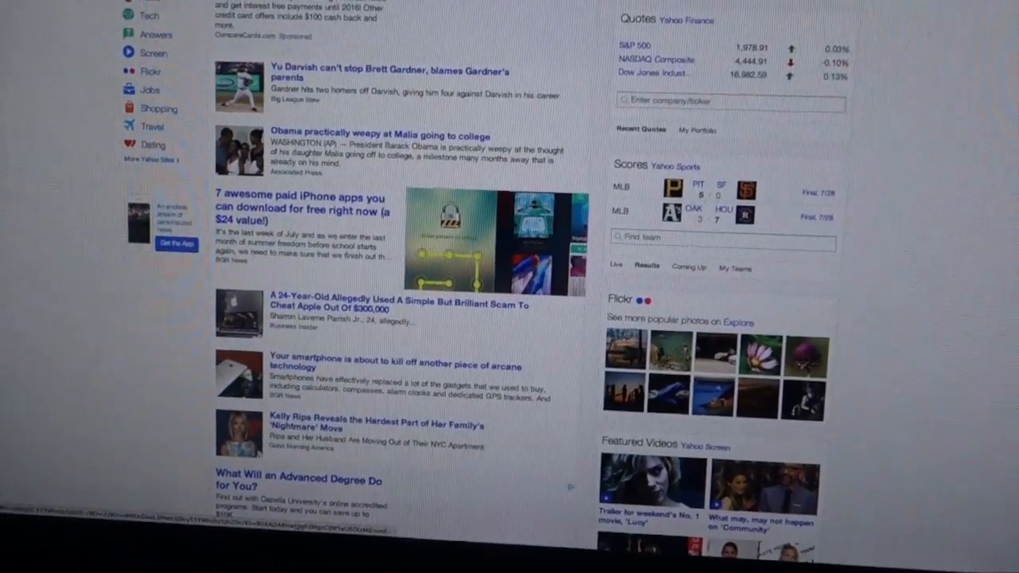